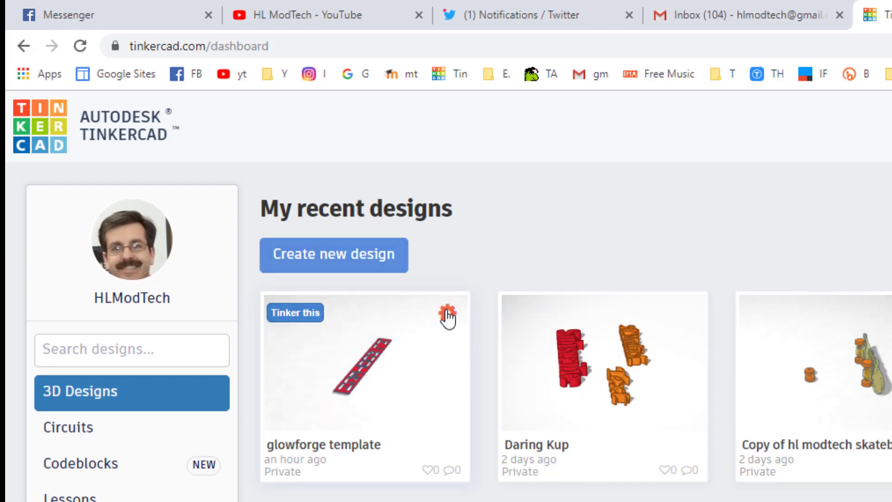
Step: Duplicate the glowforge template design from its dashboard options menu
click(449, 311)
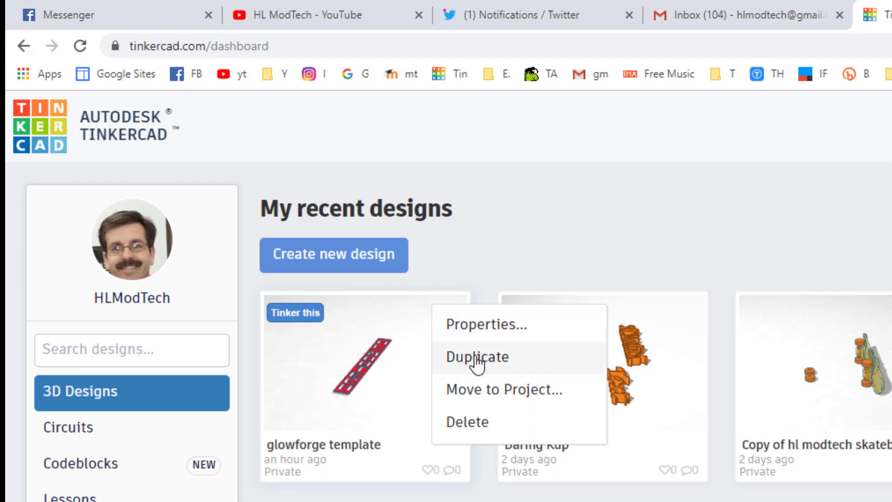
click(477, 357)
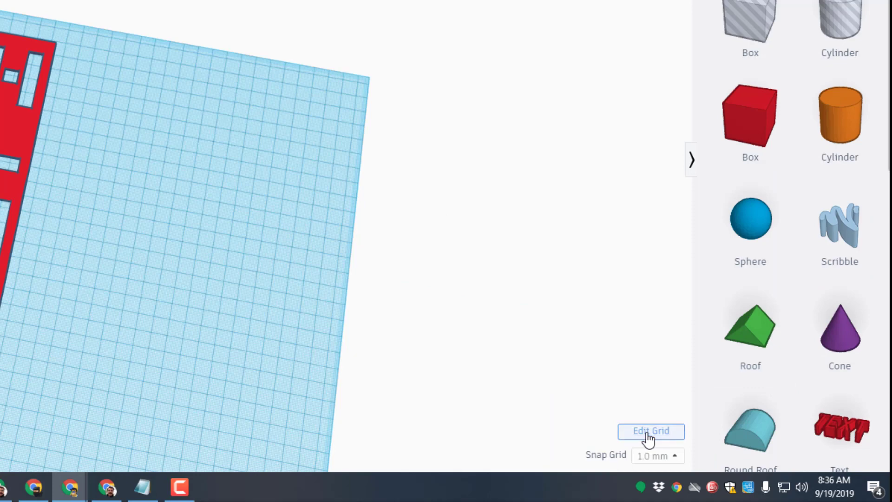
Step: Check the grid properties keep the workplane at 450 by 275 mm
click(651, 432)
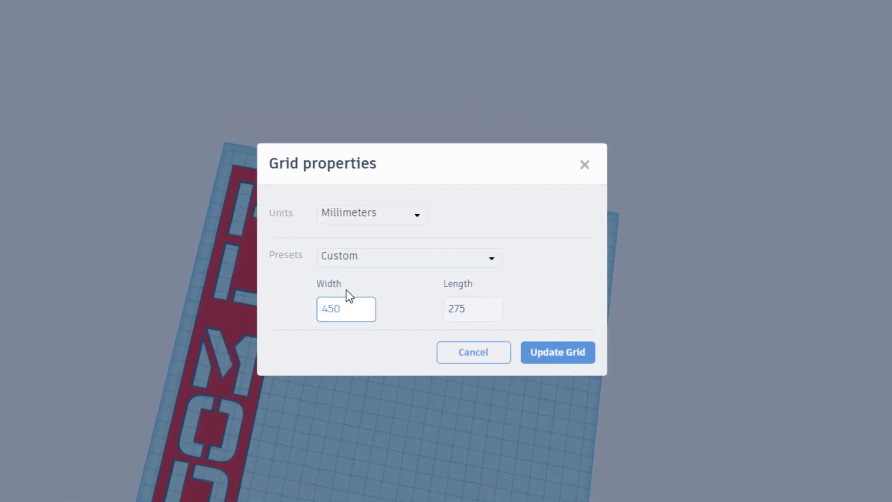
click(472, 310)
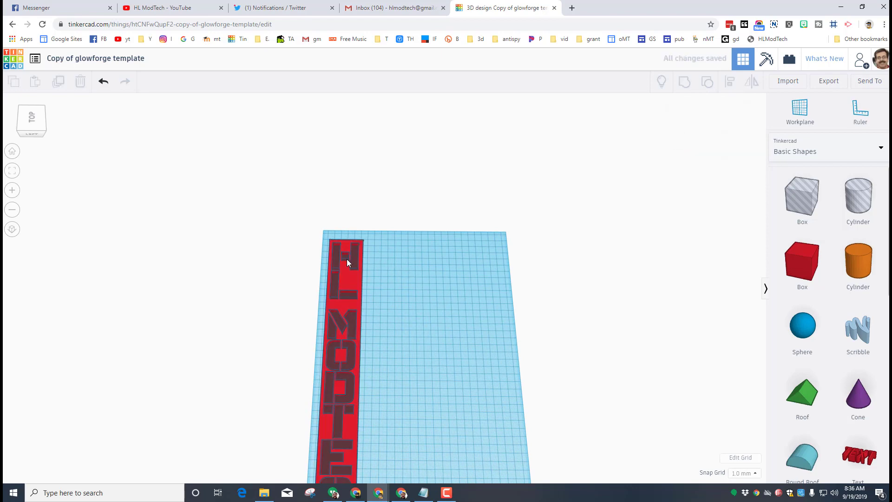
Step: Inspect the H letter, then add a script Text generator shape and tilt the view toward it
click(346, 261)
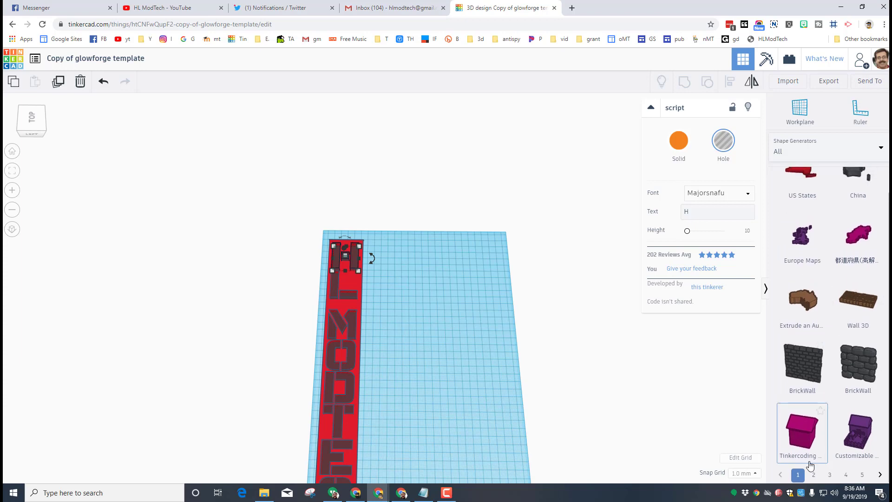
click(815, 474)
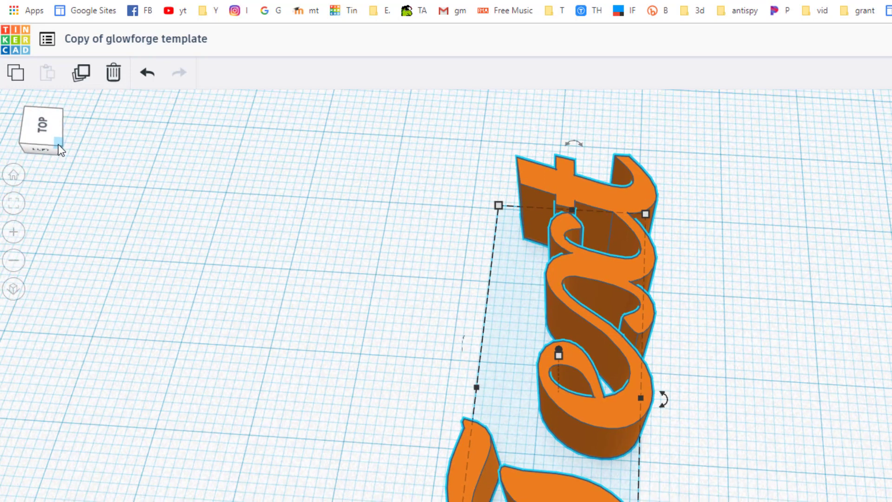
click(662, 398)
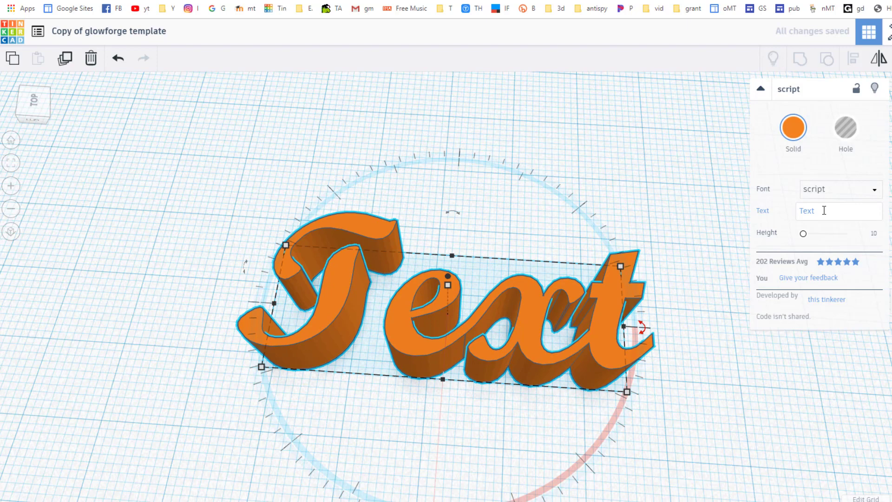
Step: Set the text shape to the Majorsnafu font reading a single W, then fit the workplane in view
click(840, 190)
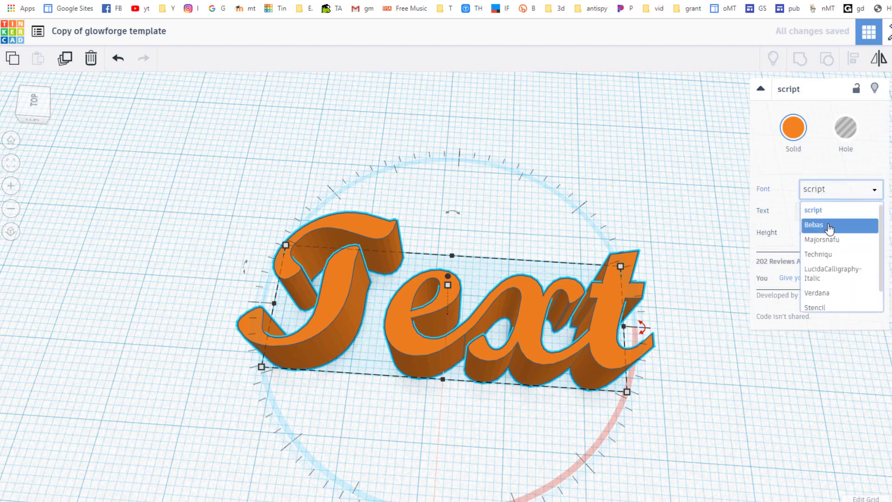
click(822, 240)
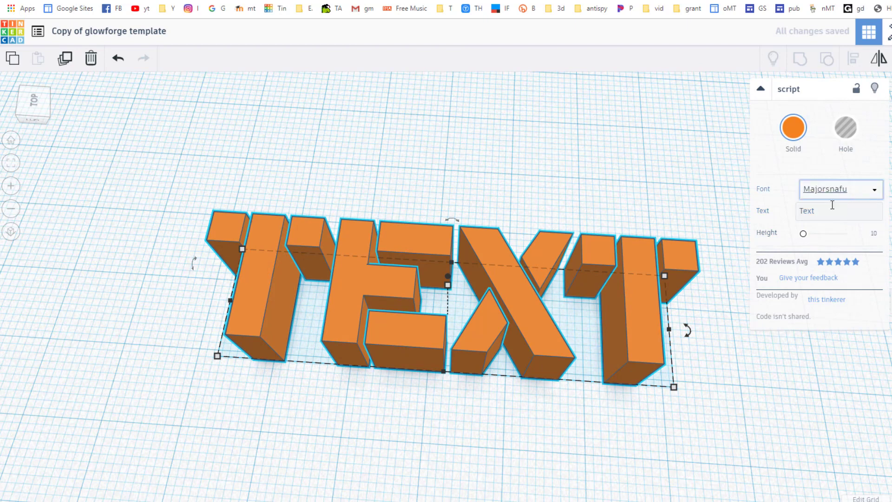
text(Tex)
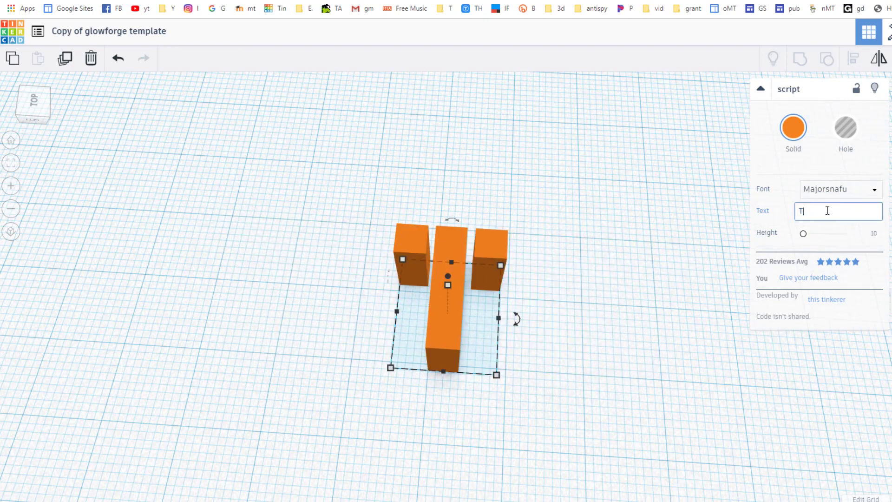
key(Backspace)
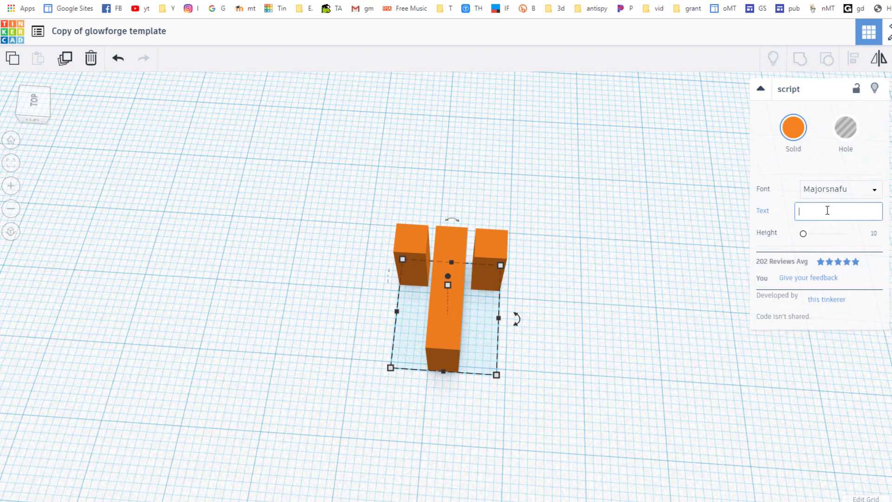
text(W)
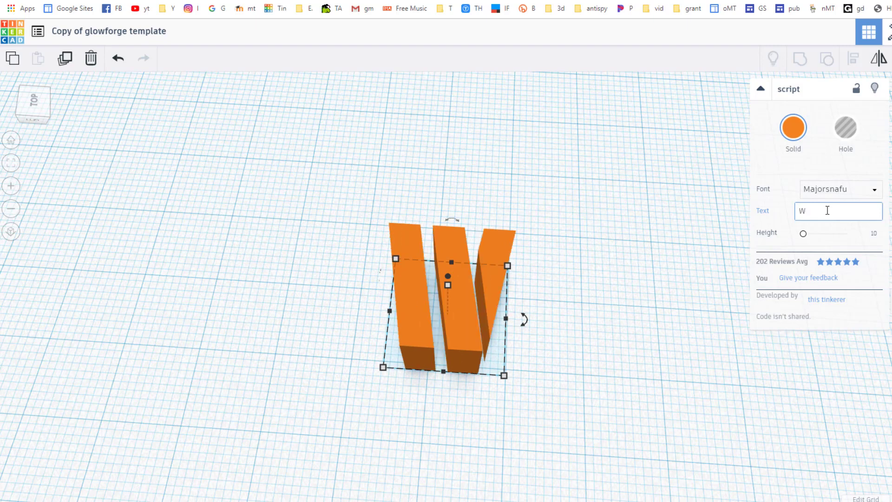
click(175, 134)
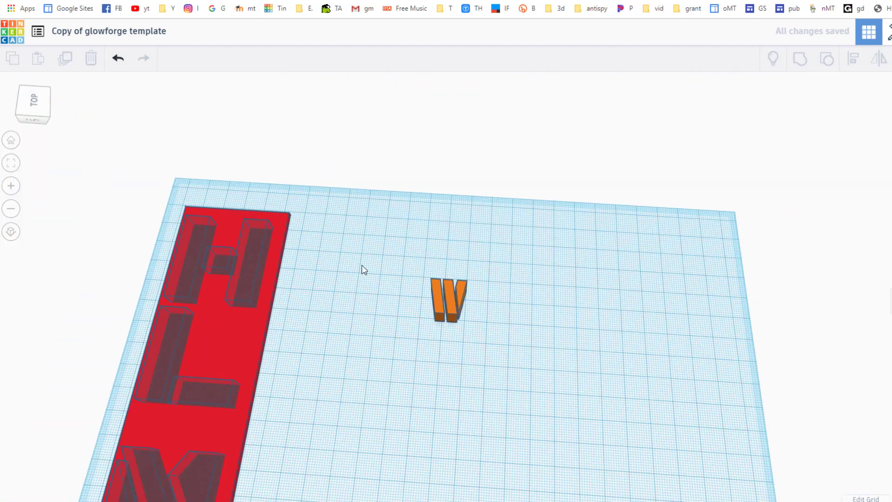
Step: Move the W beside the red strip, widen it to 38 mm and make it a hole
click(449, 302)
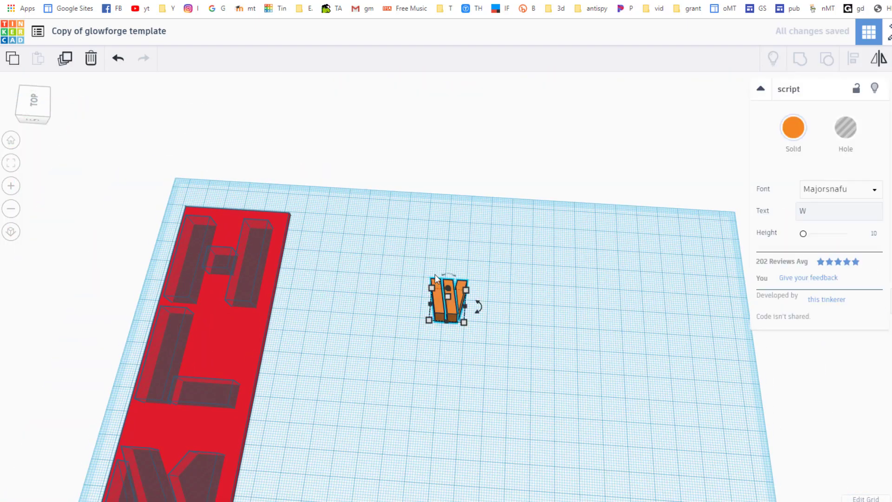
drag(447, 300, 325, 247)
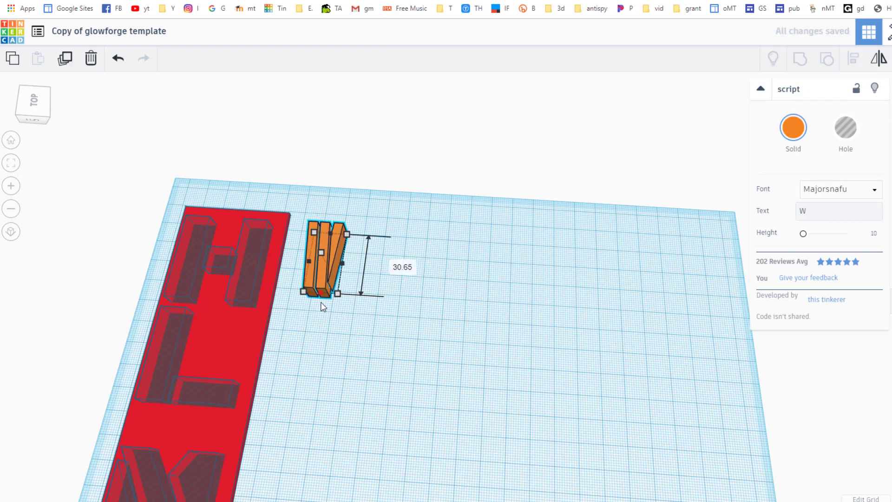
drag(346, 293, 389, 271)
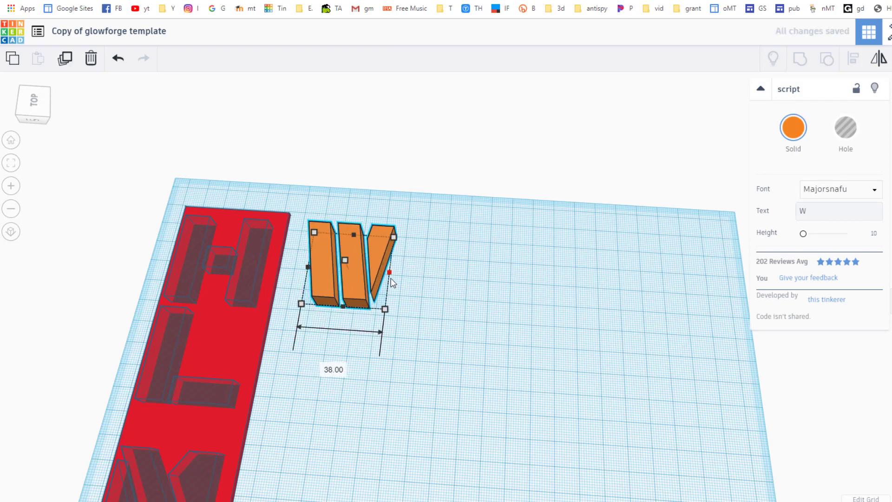
click(845, 128)
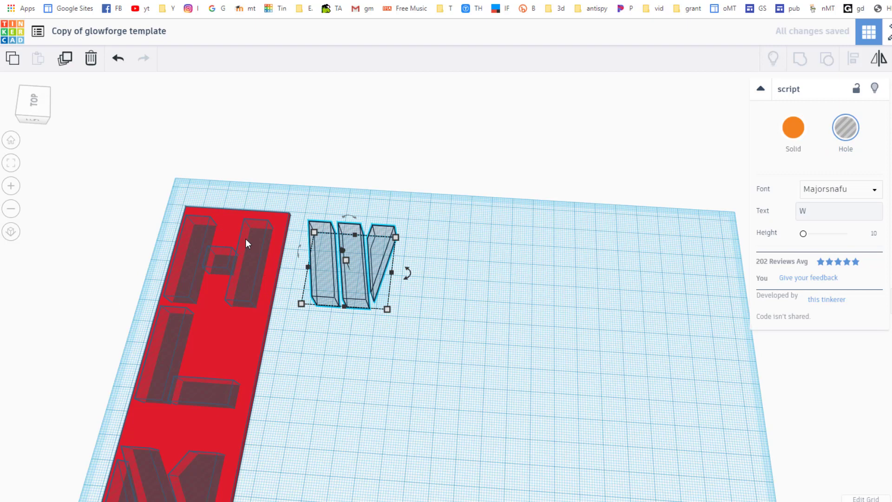
mouse_move(409, 330)
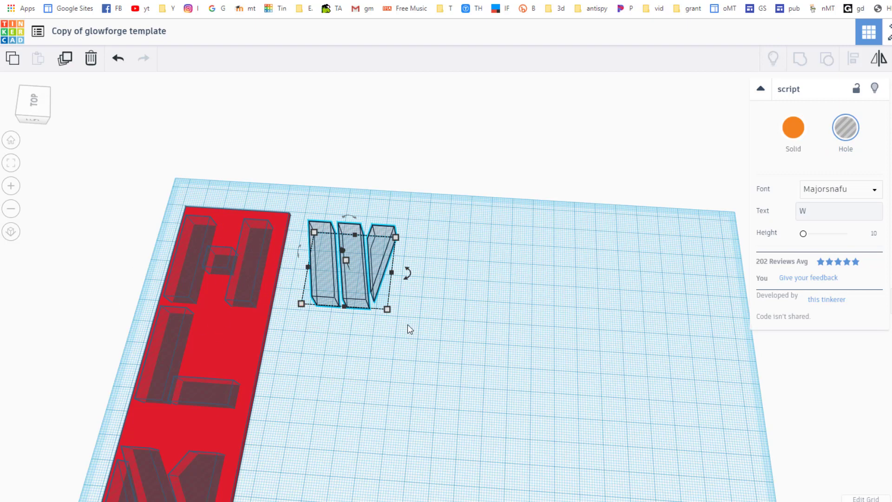
mouse_move(336, 329)
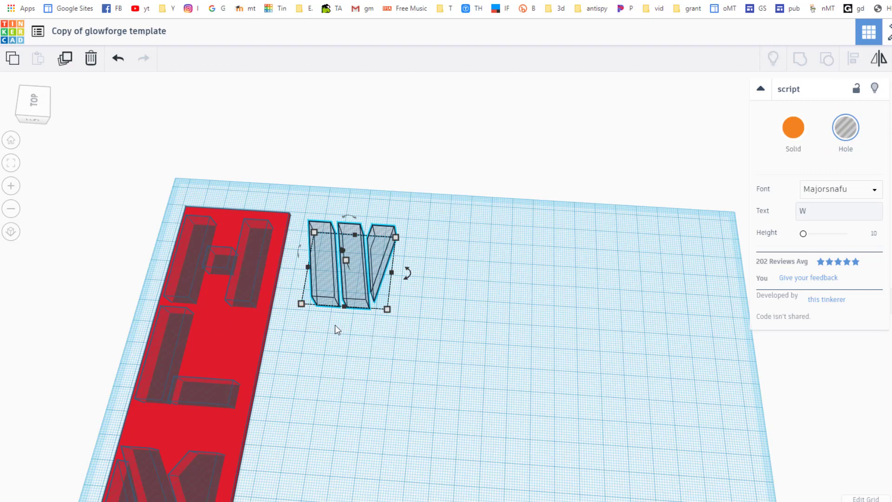
mouse_move(173, 316)
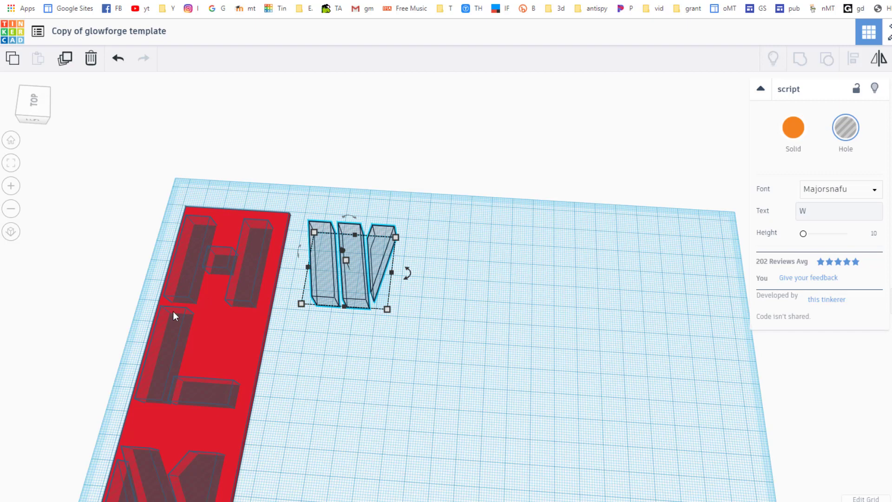
Step: Duplicate the W hole with Ctrl+D several times and drag the copies into a row along the strip
key(Ctrl+d)
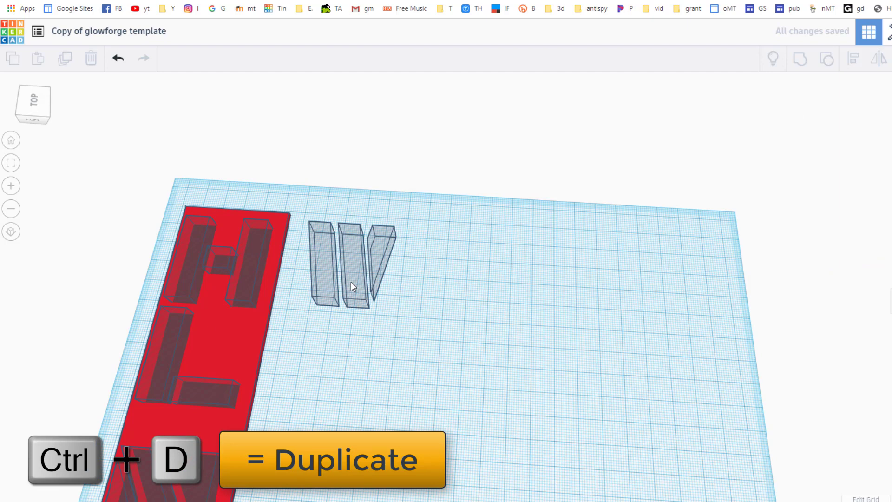
click(350, 286)
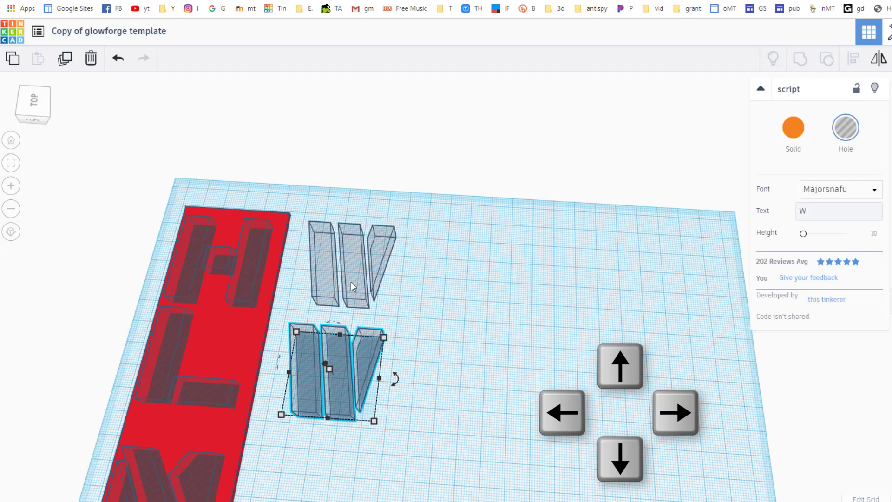
key(ctrl+d)
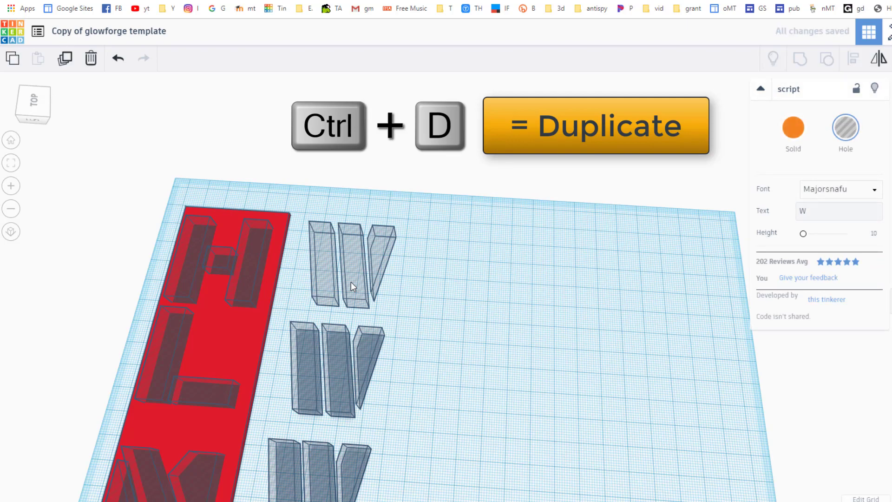
mouse_move(10, 140)
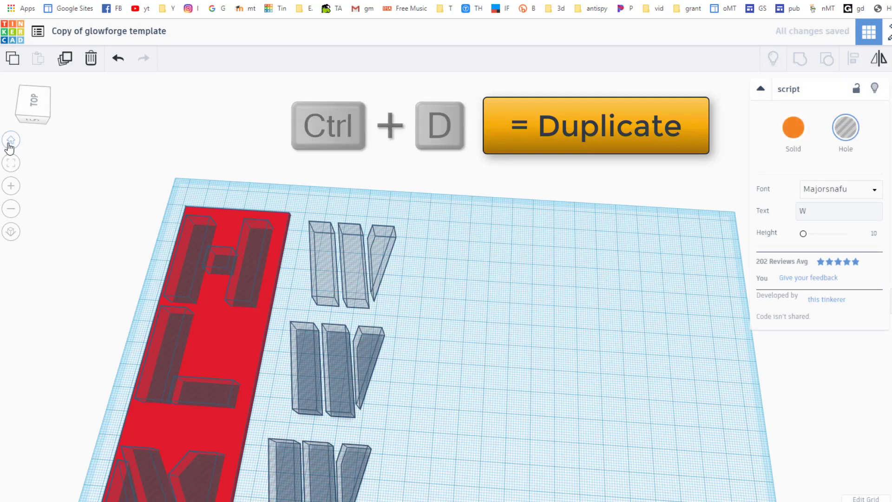
click(11, 139)
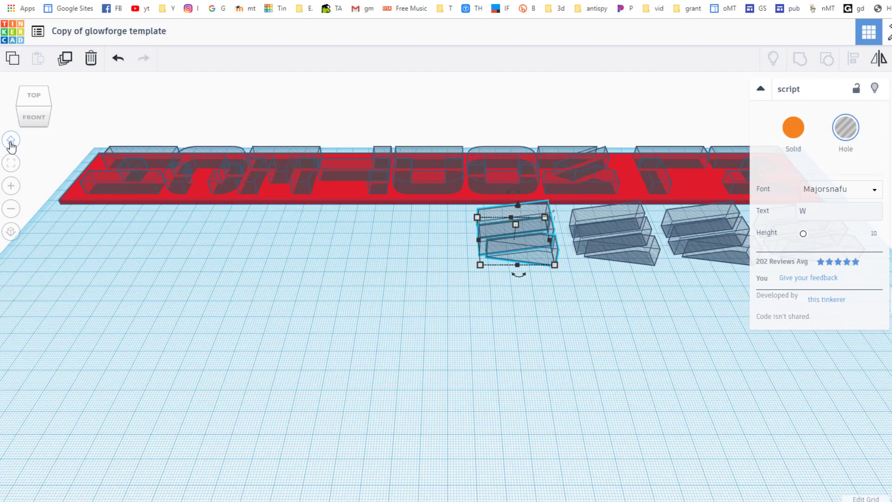
drag(515, 236, 225, 236)
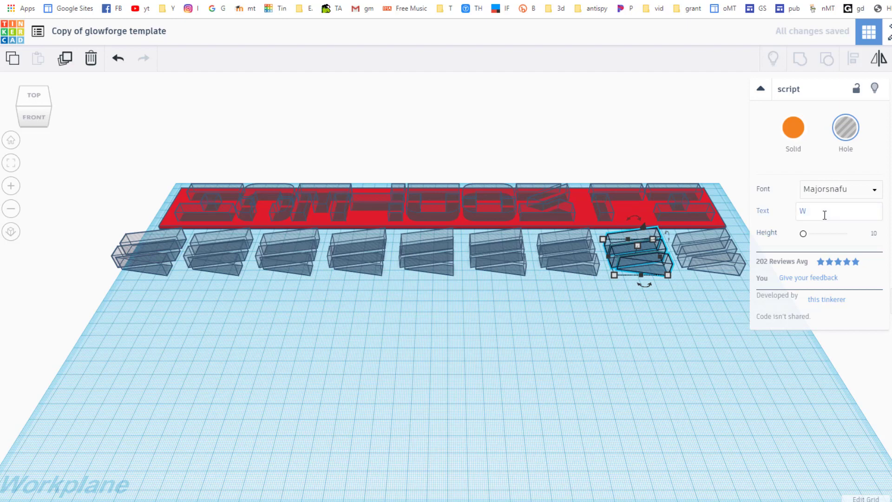
Step: Change two of the W hole copies to the letters H and A
key(Backspace)
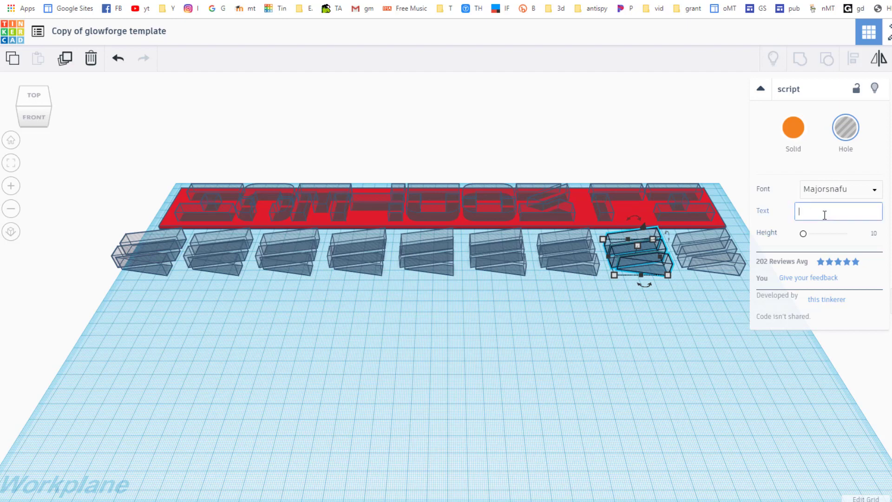
text(h)
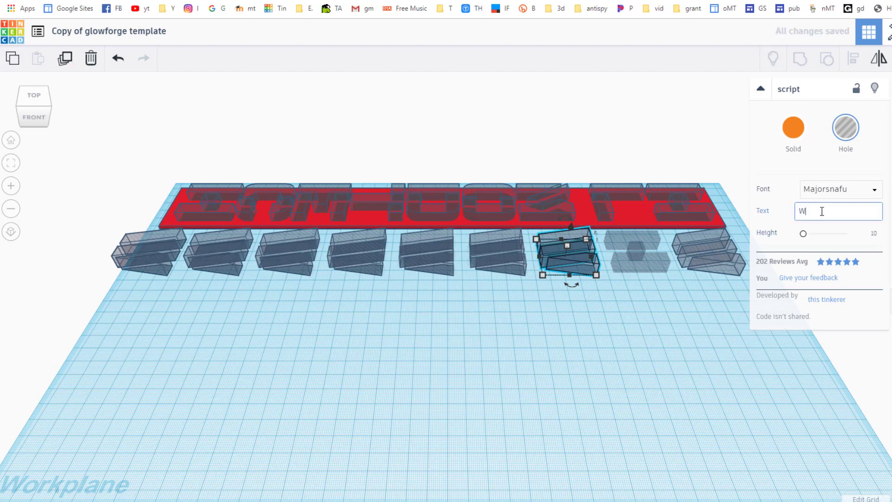
key(Backspace)
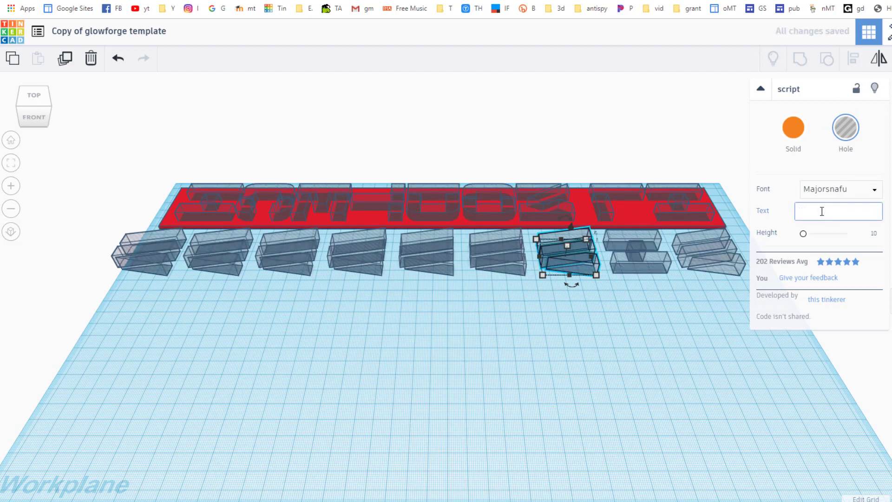
text(a)
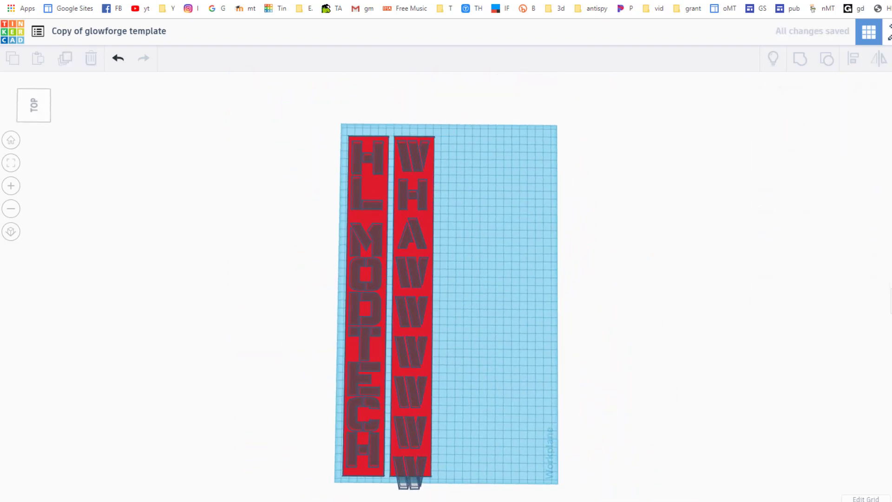
Step: Group the second red strip with its letter holes so W, H, A and the W's cut through
click(407, 480)
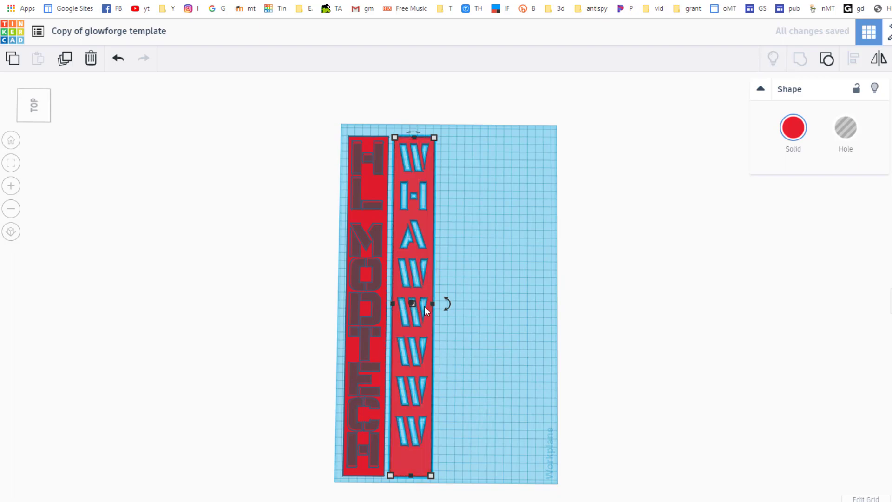
drag(427, 311, 421, 244)
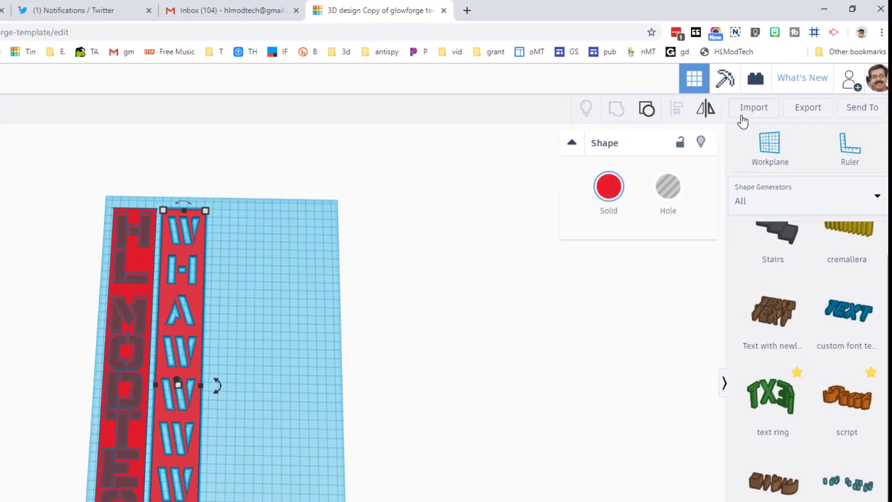
click(808, 108)
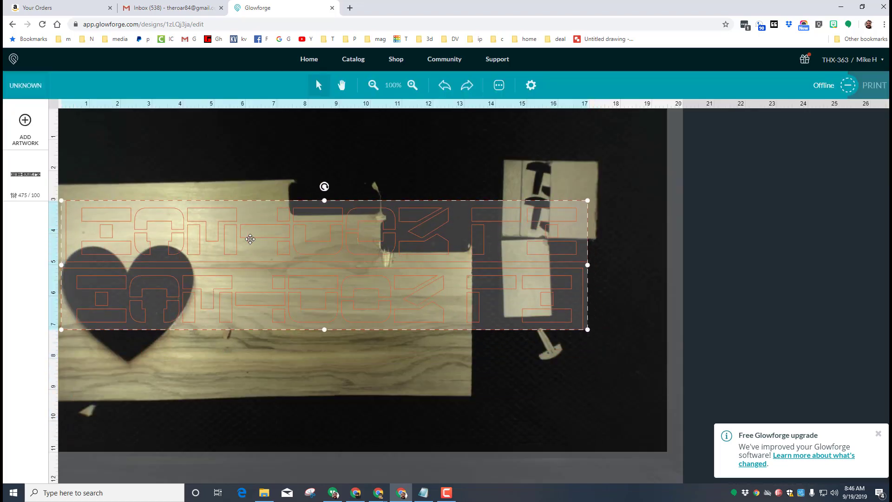
Step: Drag the lettered-strip artwork up onto the top of the wood board
drag(250, 238, 295, 254)
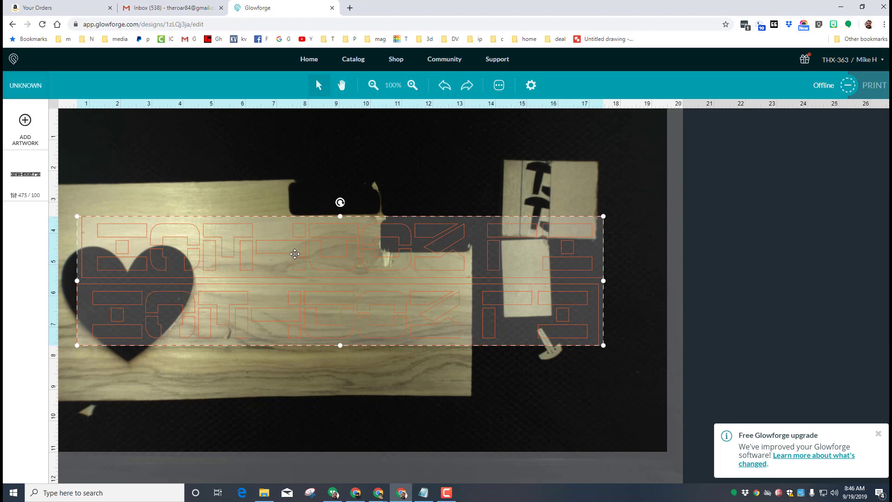
drag(294, 255, 253, 219)
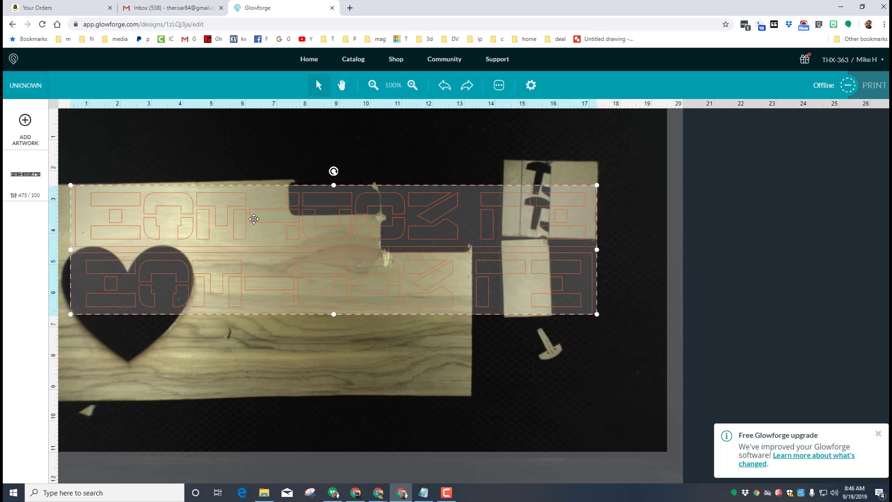
drag(254, 220, 256, 176)
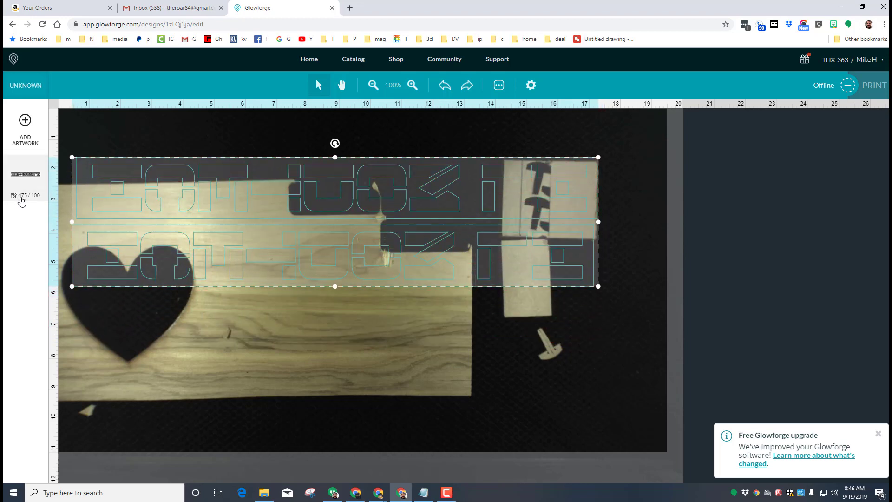